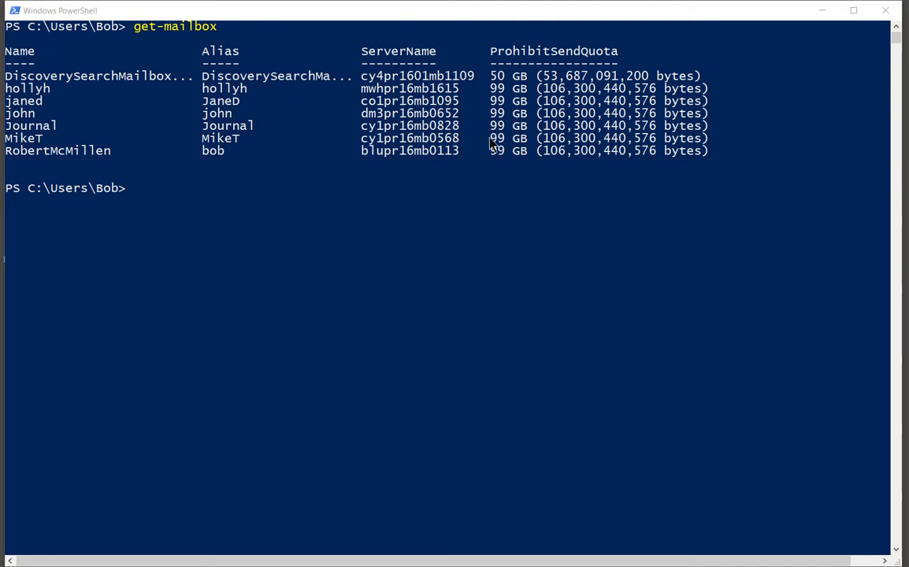
{"action": "mouse_move", "coordinate": [475, 132]}
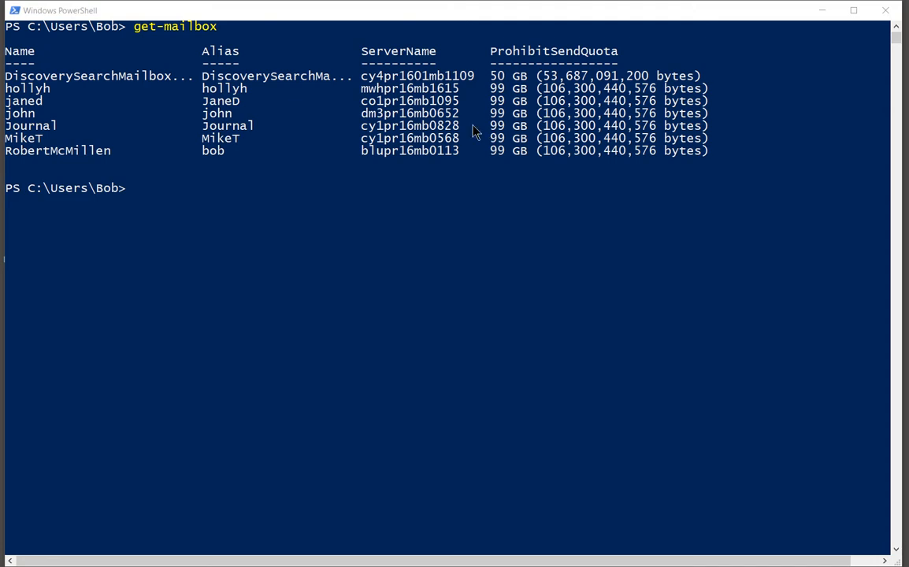
{"action": "mouse_move", "coordinate": [459, 138]}
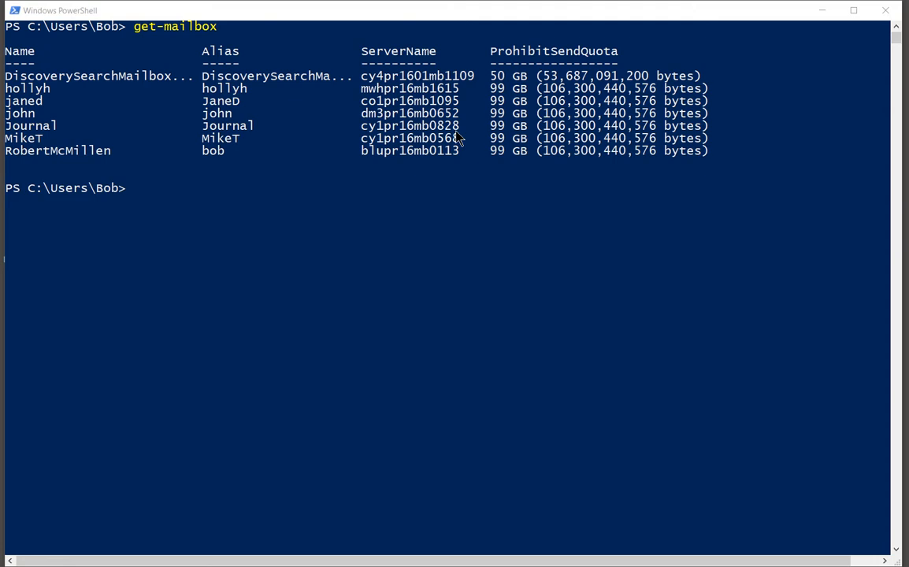
{"action": "mouse_move", "coordinate": [469, 189]}
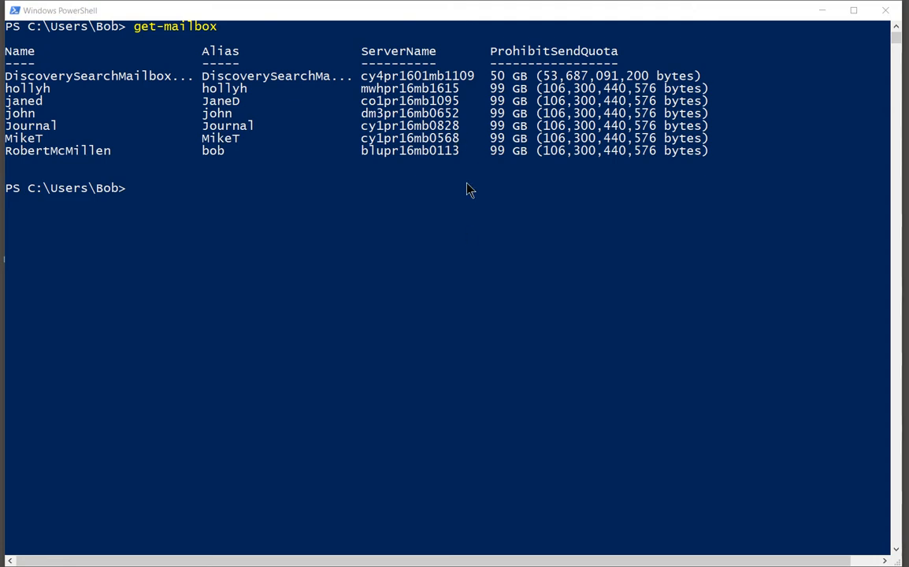
{"action": "mouse_move", "coordinate": [310, 392]}
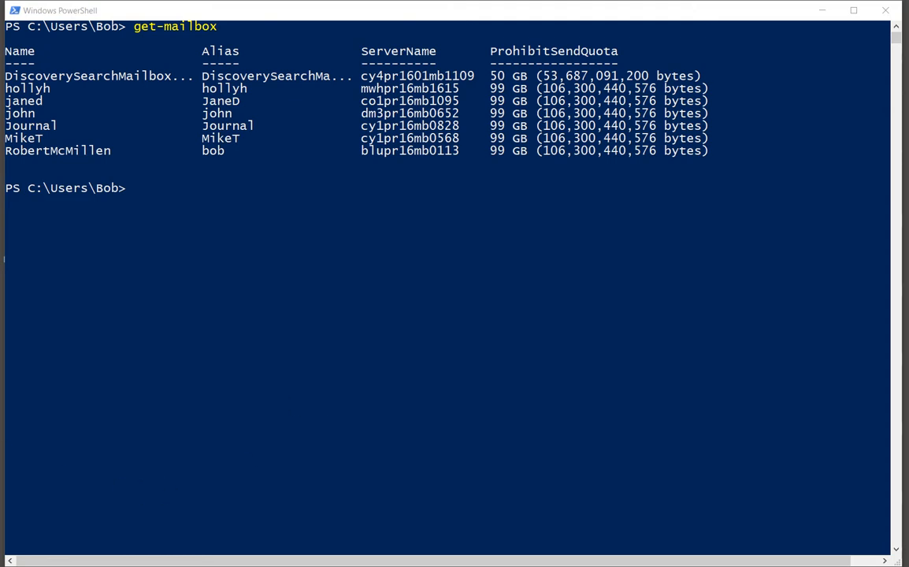
{"action": "mouse_move", "coordinate": [172, 218]}
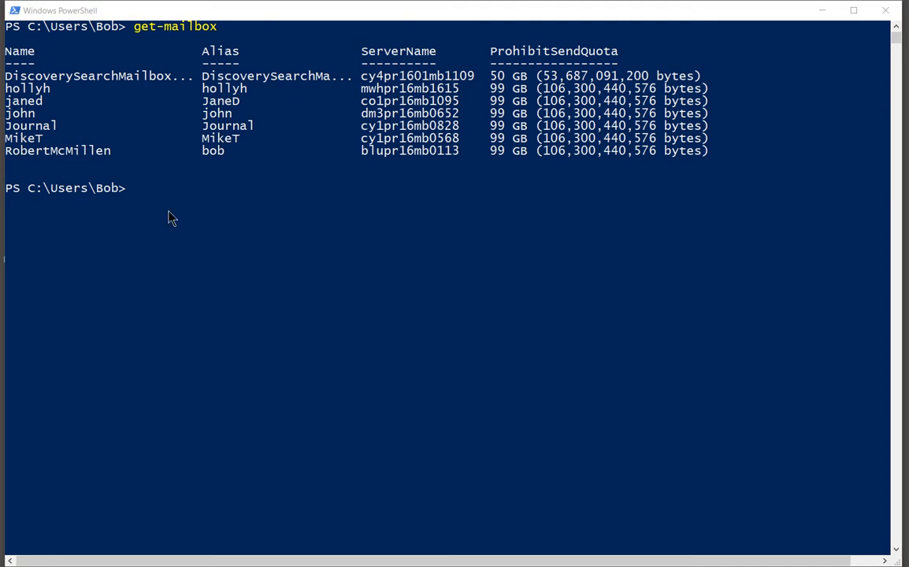
- Query RemotePowerShellEnabled for all users, then for user john, both returning True
{"action": "type", "text": "Get-User <UserIdentity> | Format-List RemotePowerShellEnabled"}
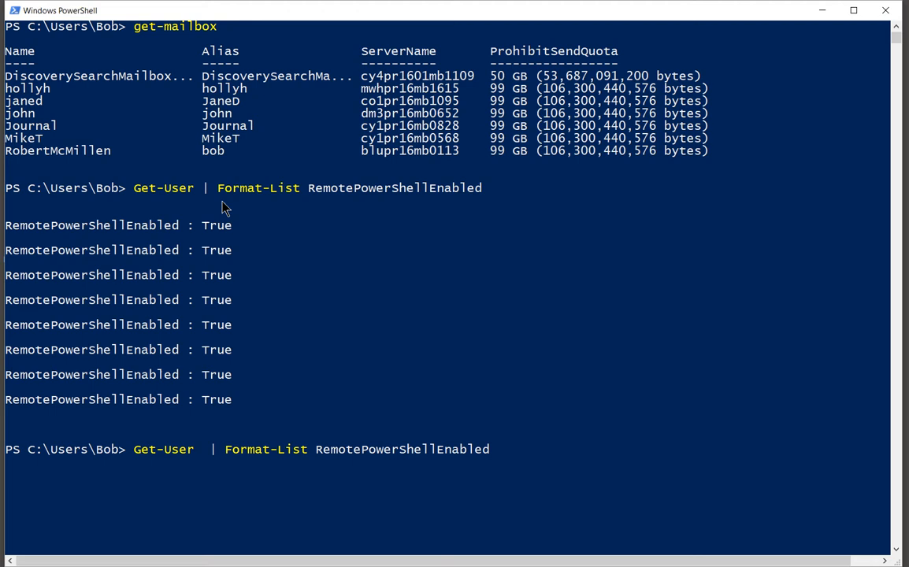
{"action": "type", "text": "john"}
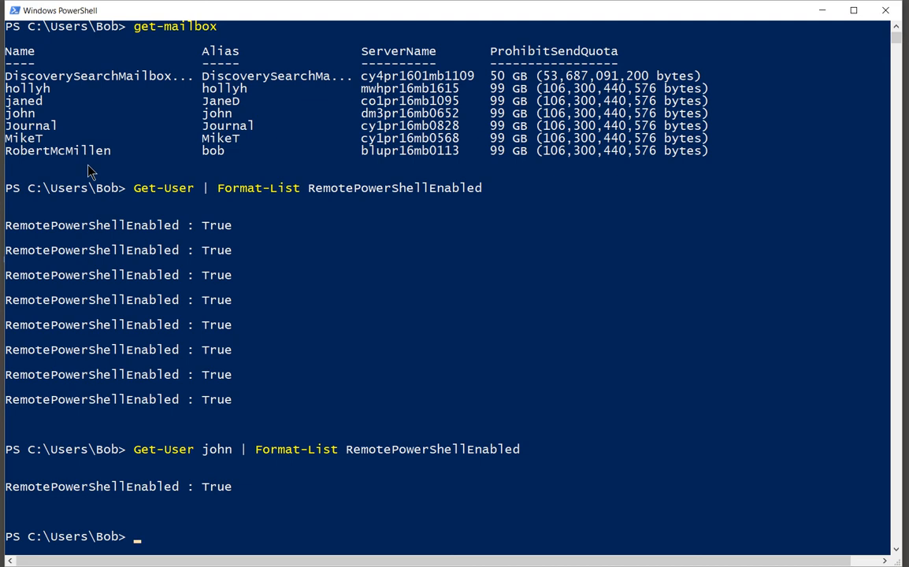
{"action": "type", "text": "cls"}
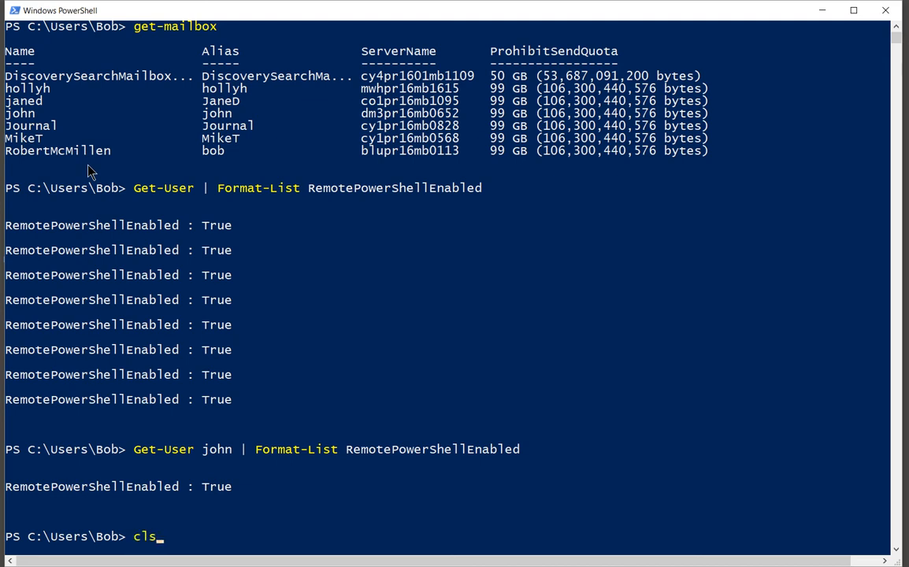
- Clear the console and run set-user john -remotepowershellenabled $false
{"action": "key", "text": "enter"}
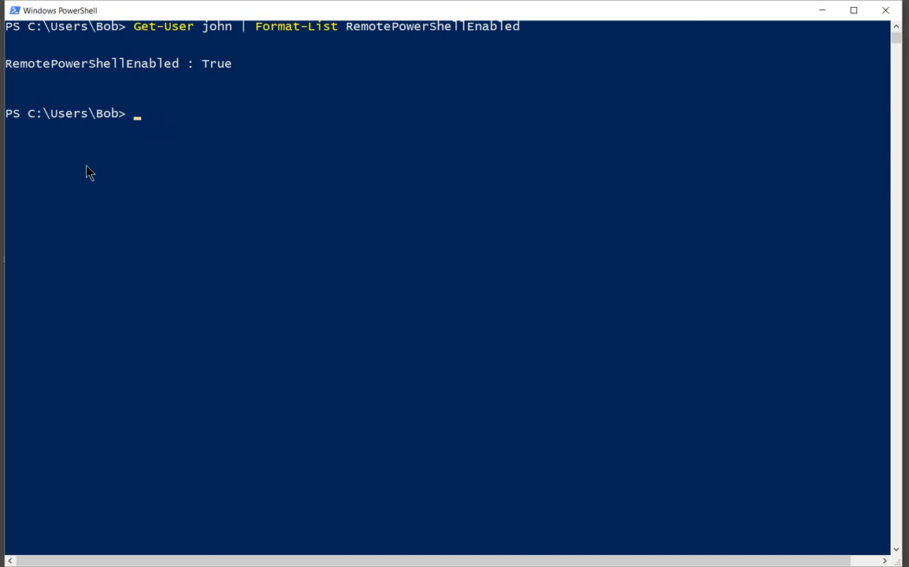
{"action": "mouse_move", "coordinate": [163, 136]}
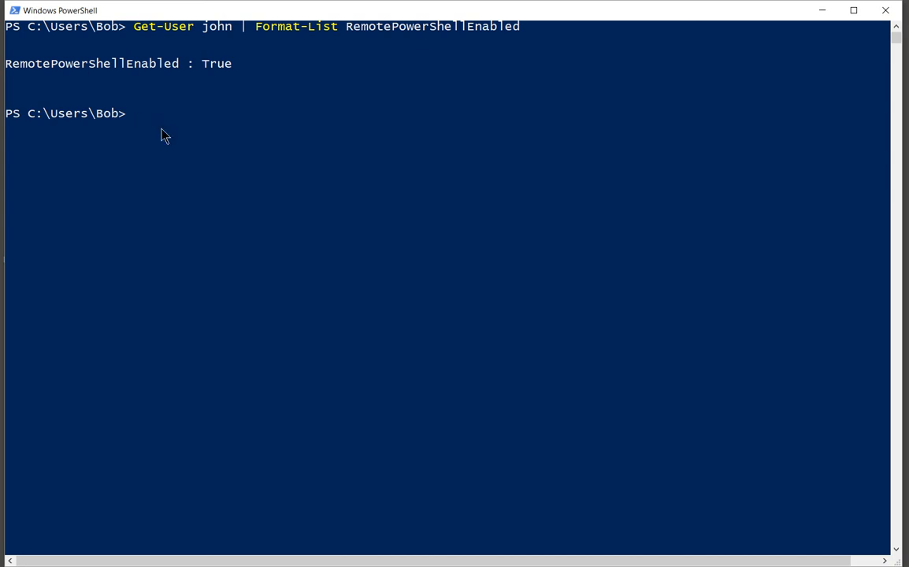
{"action": "type", "text": "s"}
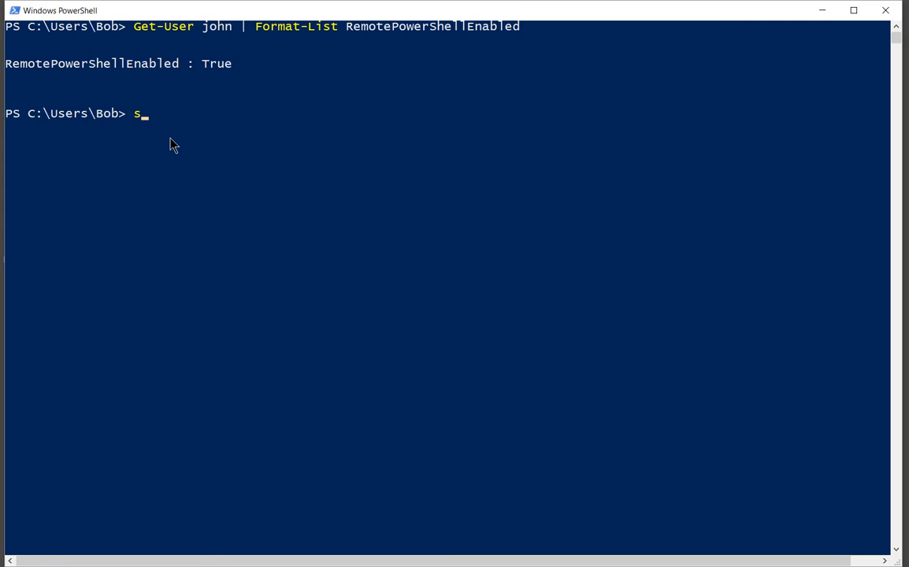
{"action": "type", "text": "et-us"}
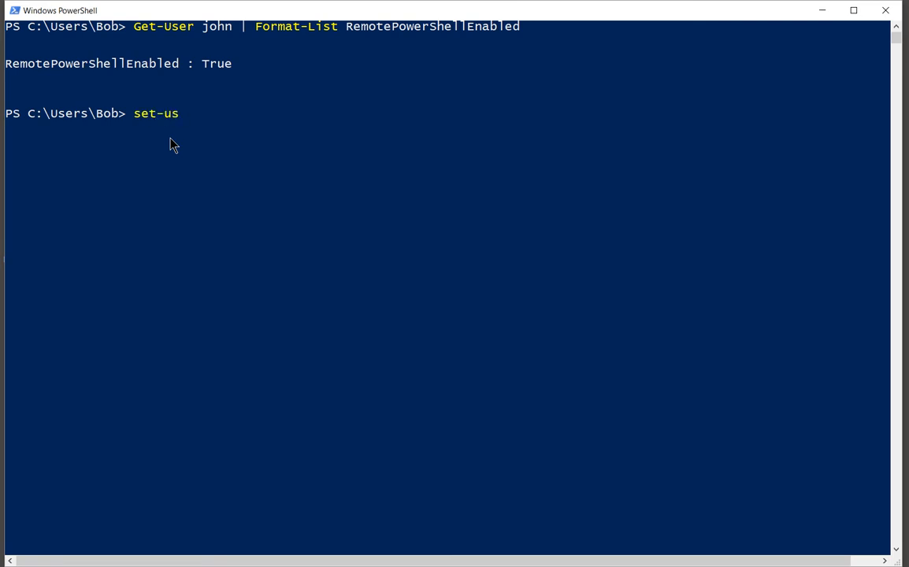
{"action": "type", "text": "er jo"}
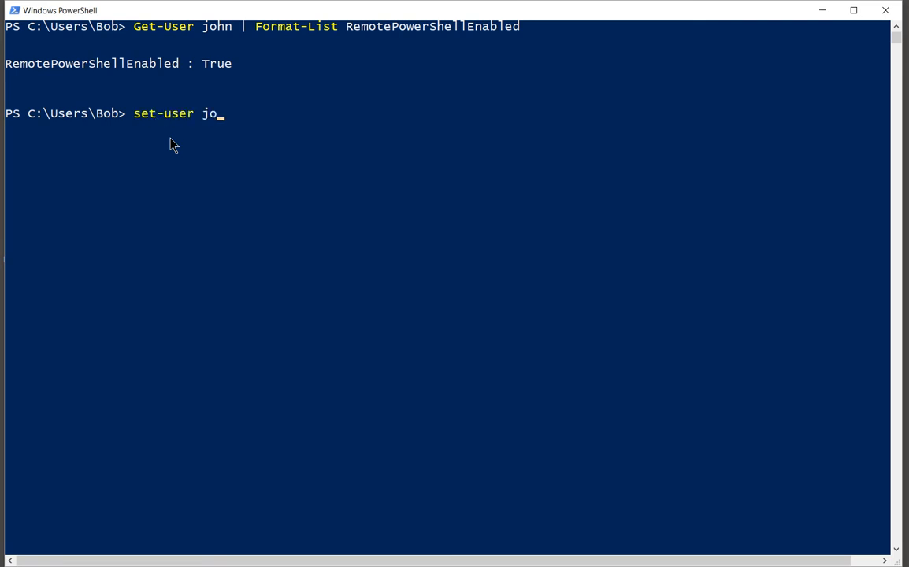
{"action": "type", "text": "hn"}
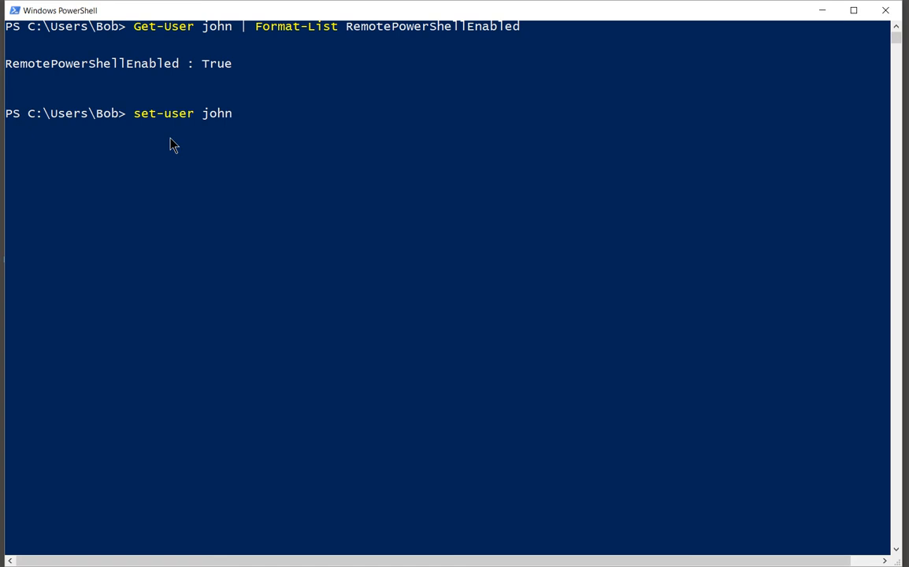
{"action": "type", "text": "-re"}
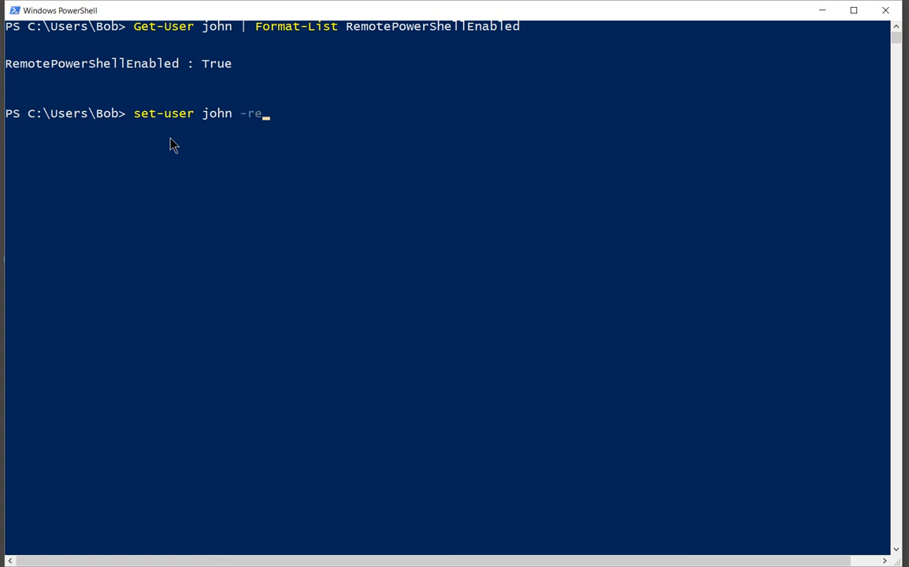
{"action": "type", "text": "mote"}
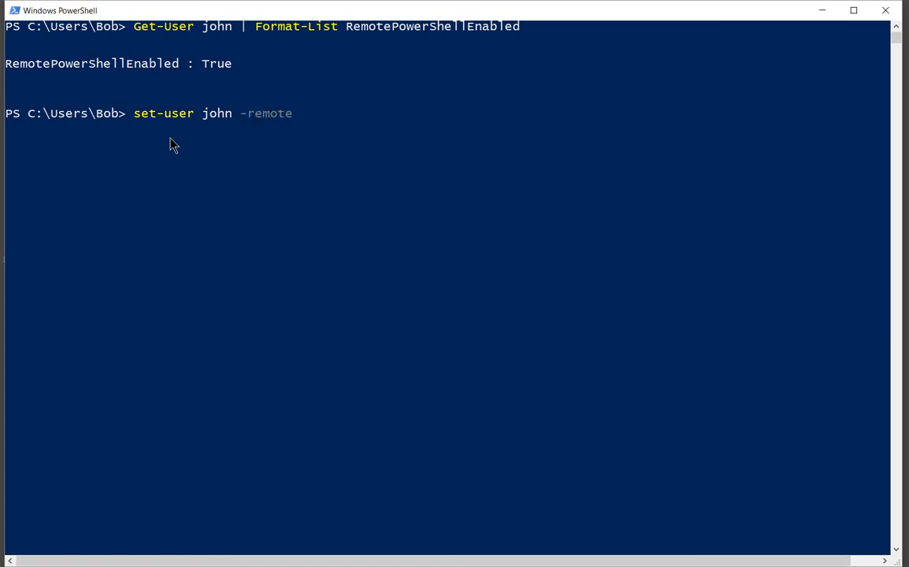
{"action": "type", "text": "powershel"}
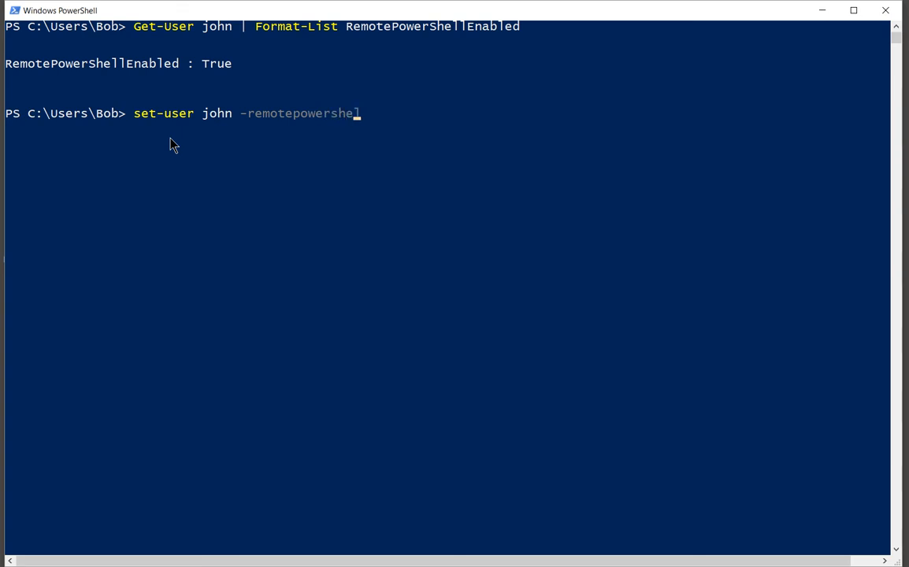
{"action": "type", "text": "lenable"}
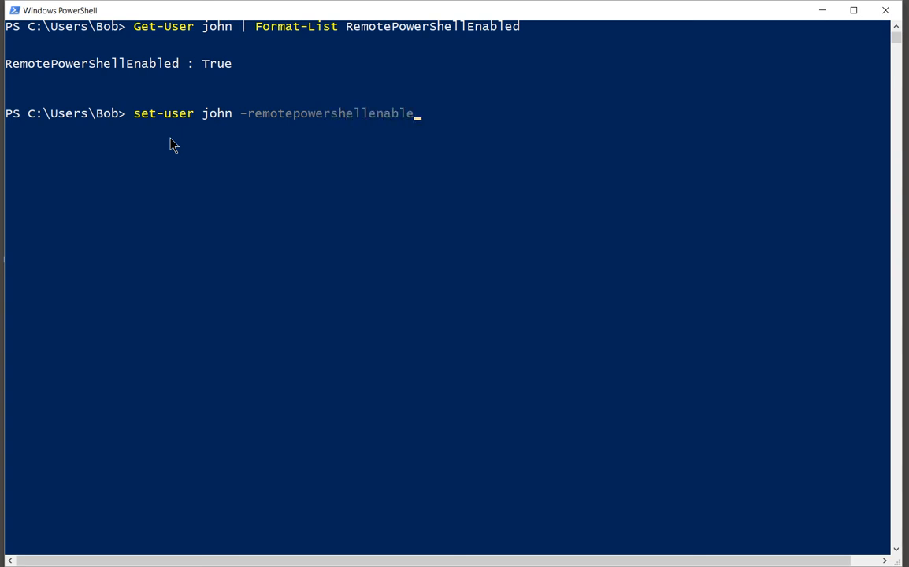
{"action": "type", "text": "d"}
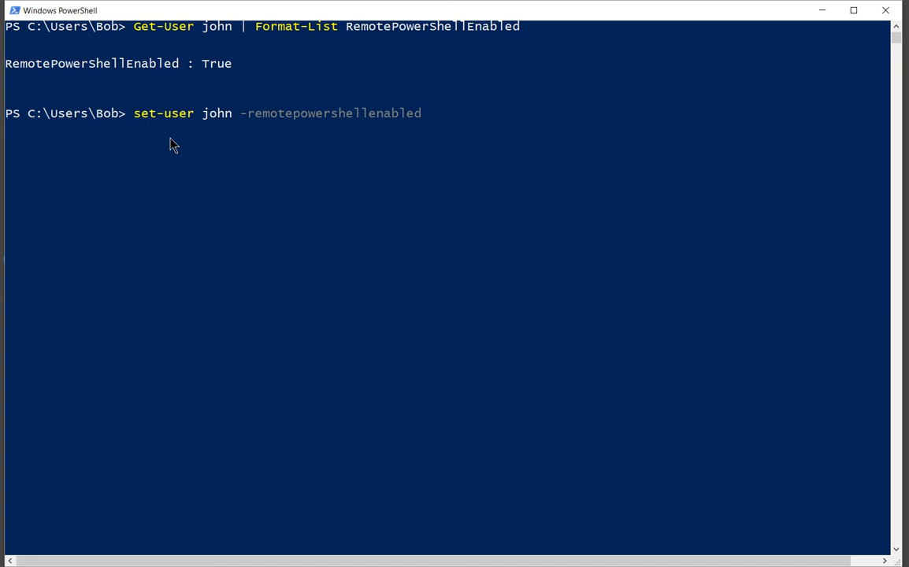
{"action": "type", "text": "$false"}
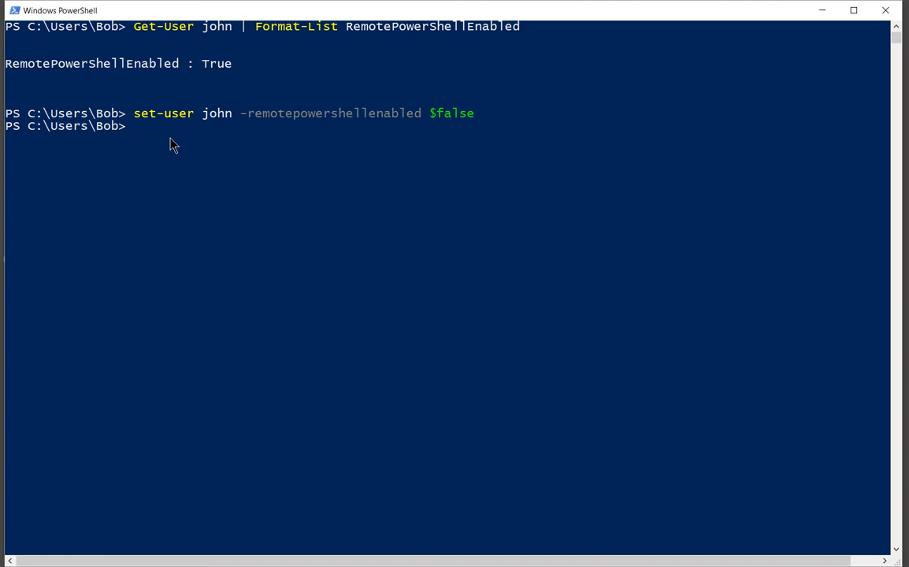
- Verify john's RemotePowerShellEnabled reads False, set it back to $true, and re-enter the Get-User check
{"action": "type", "text": "Get-User john | Format-List RemotePowerShellEnabled"}
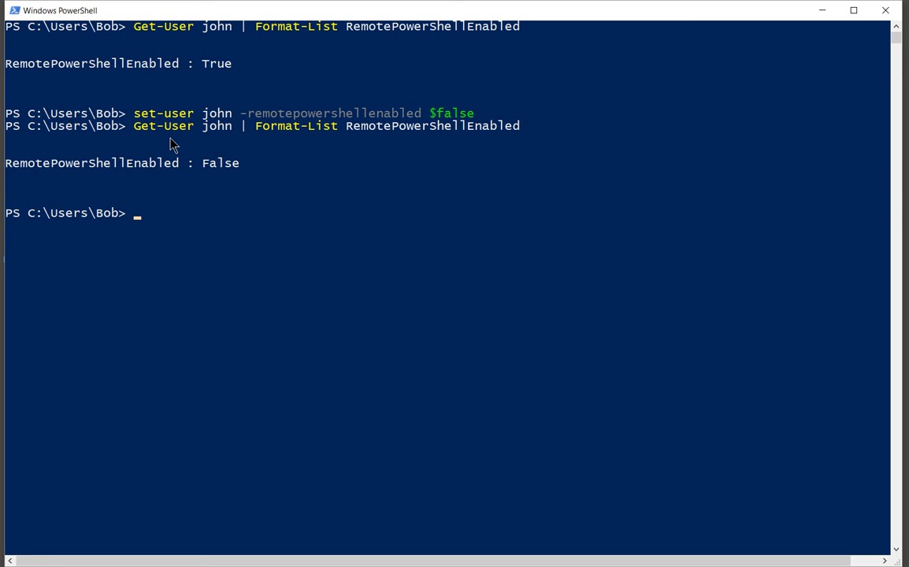
{"action": "type", "text": "set-user john -remotepowershellenabled $fals"}
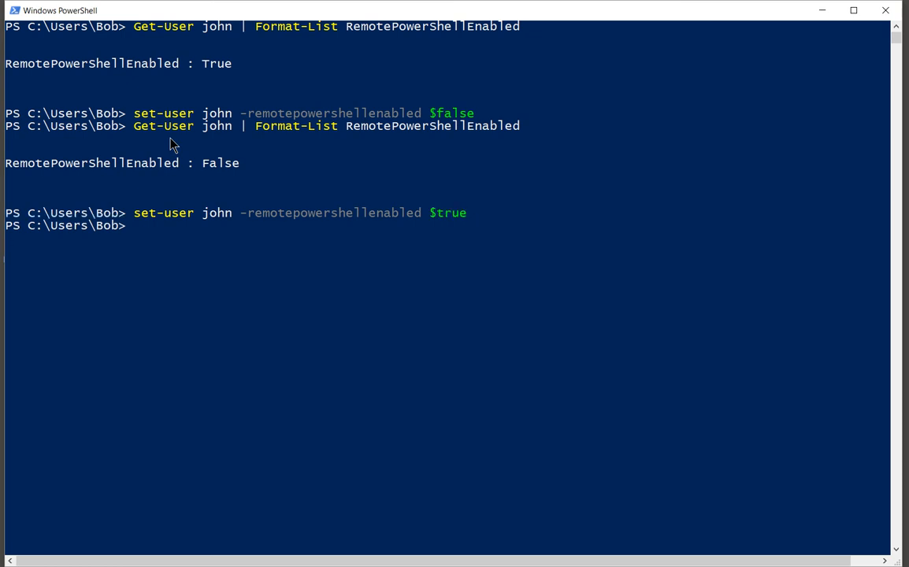
{"action": "type", "text": "Get-User john | Format-List RemotePowerShellEnabled"}
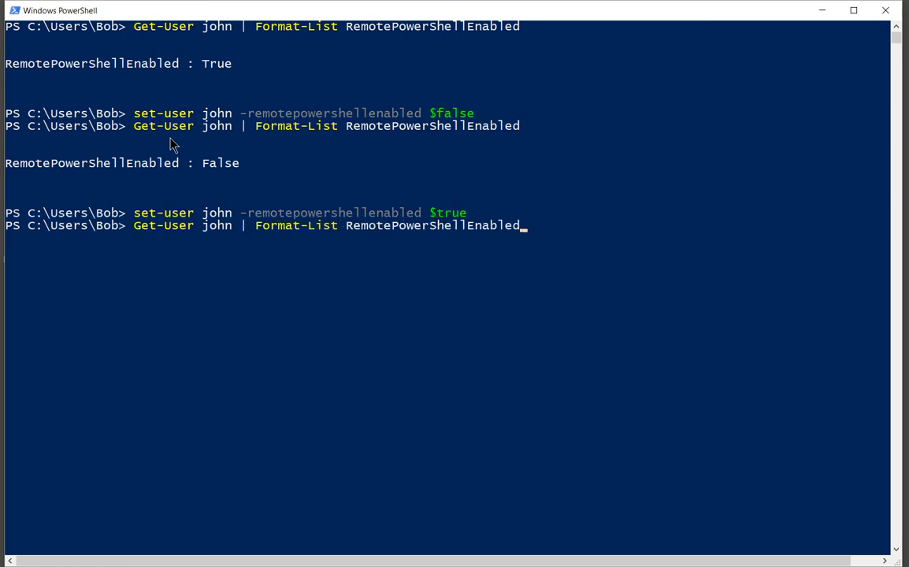